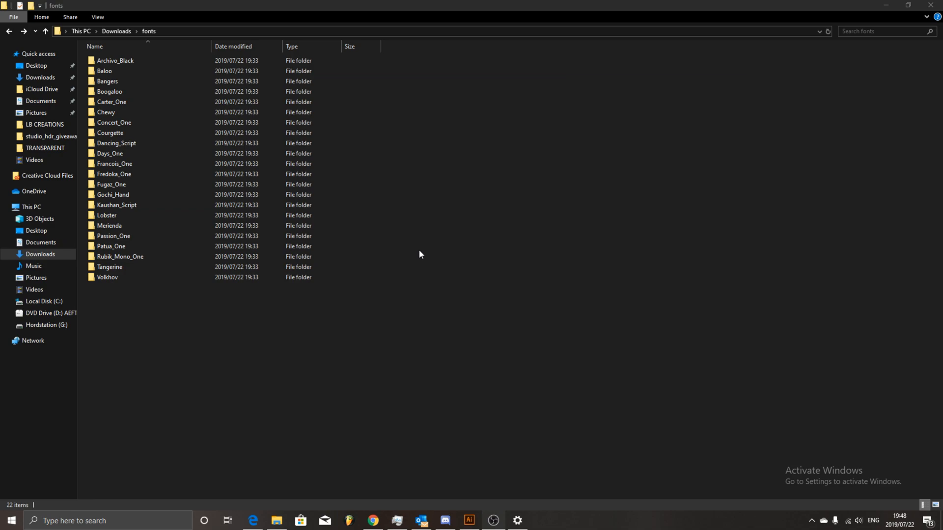
Preview the ArchivoBlack-Regular font from the Archivo_Black folder, then close the preview.
click(116, 205)
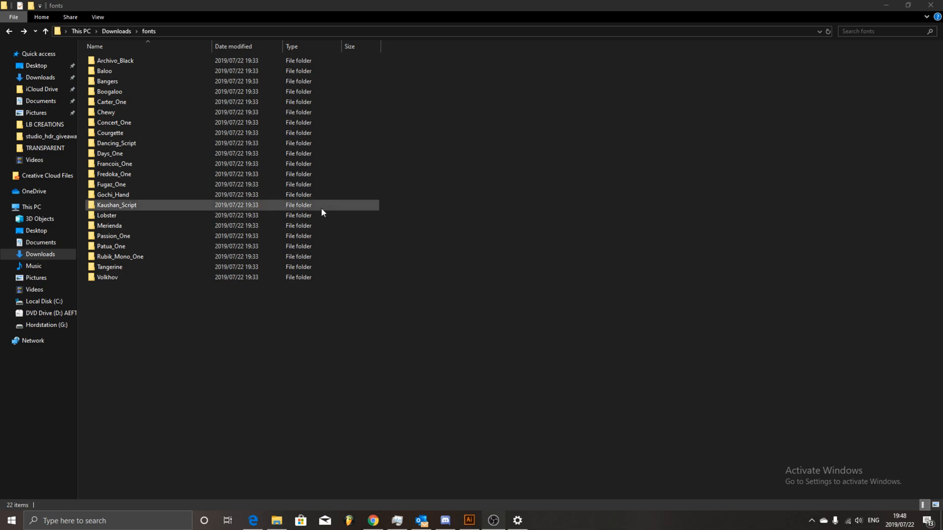
double_click(115, 60)
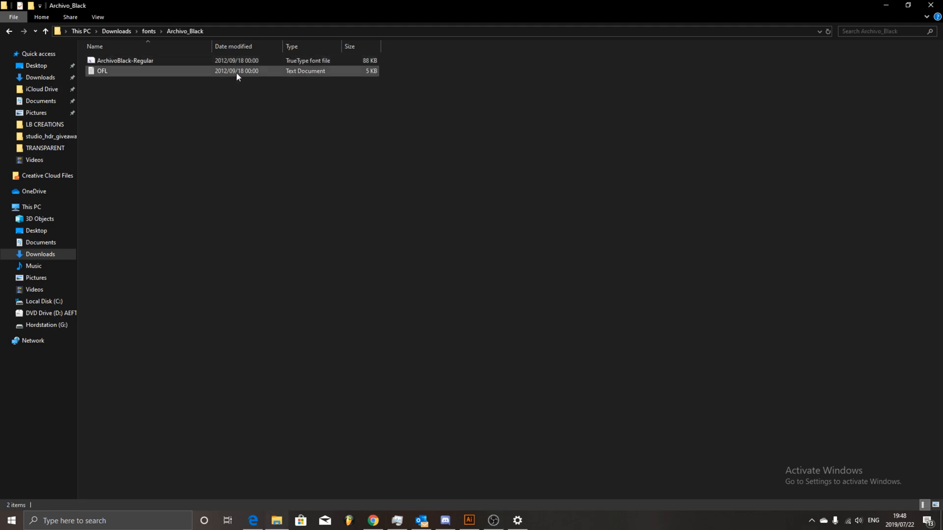
double_click(125, 60)
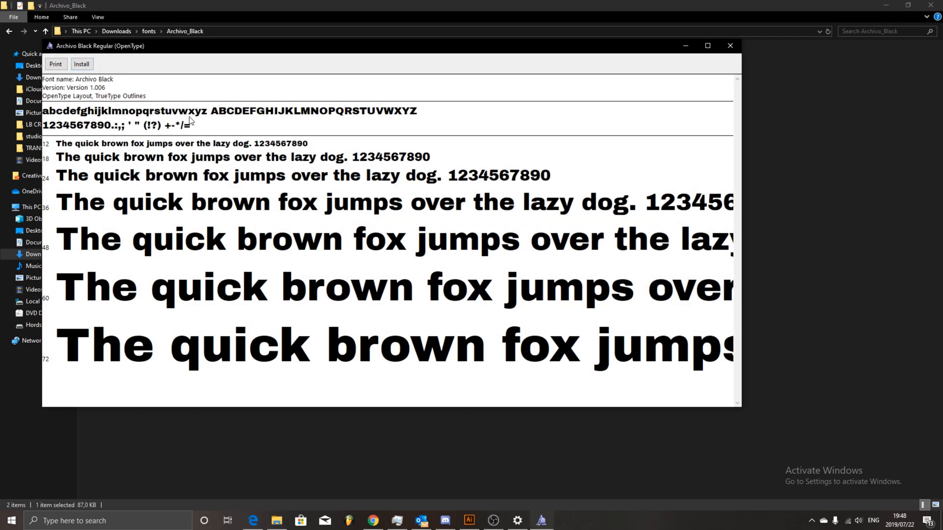
click(731, 45)
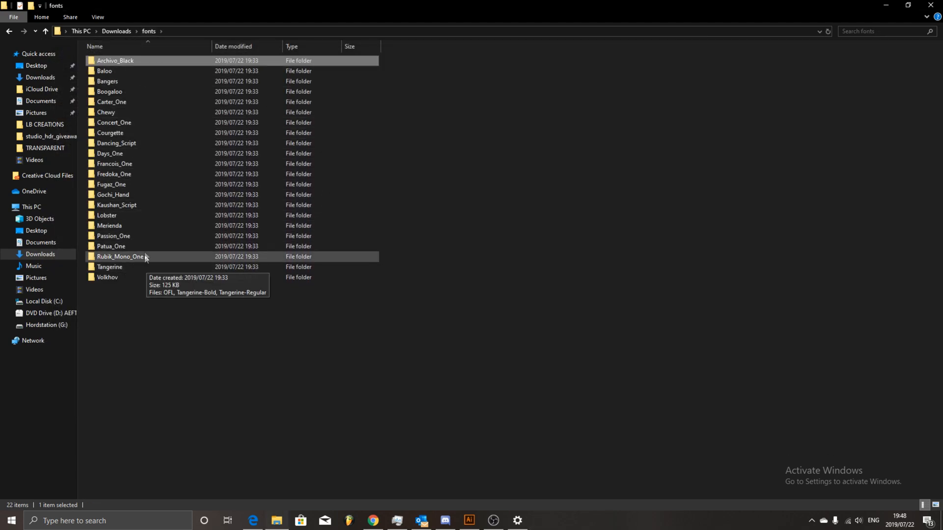
In the Patua_One folder, pick an action from the PatuaOne-Regular font's context menu.
double_click(110, 246)
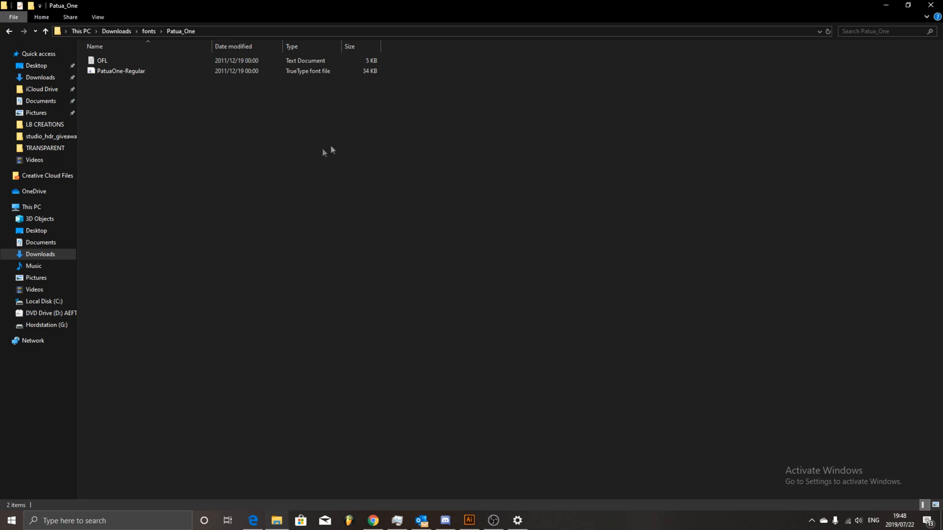
right_click(121, 70)
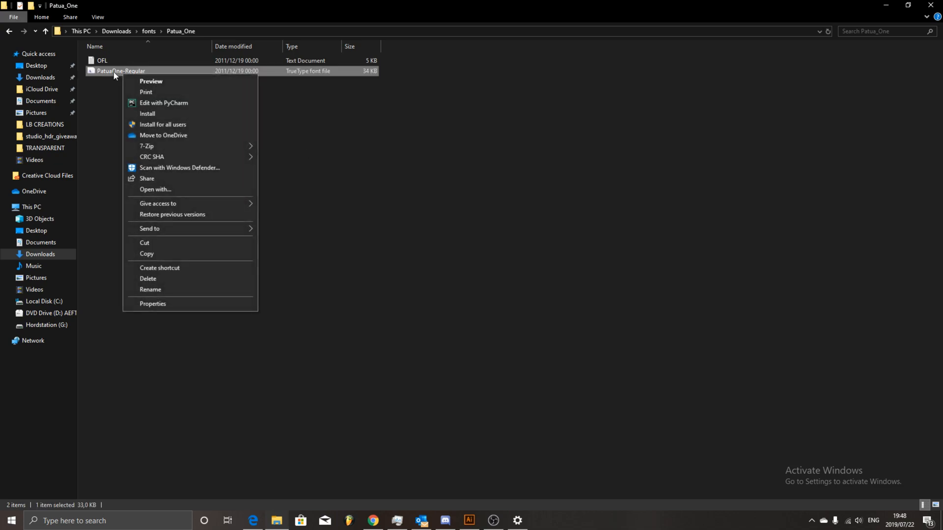
click(153, 303)
text(*.TTF)
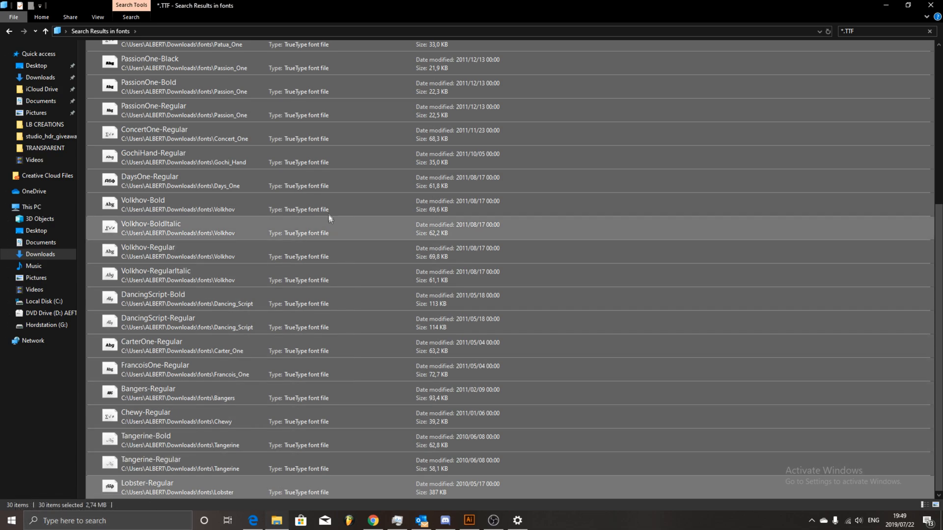
Install the selected fonts for all users, replacing existing fonts for every item.
right_click(328, 220)
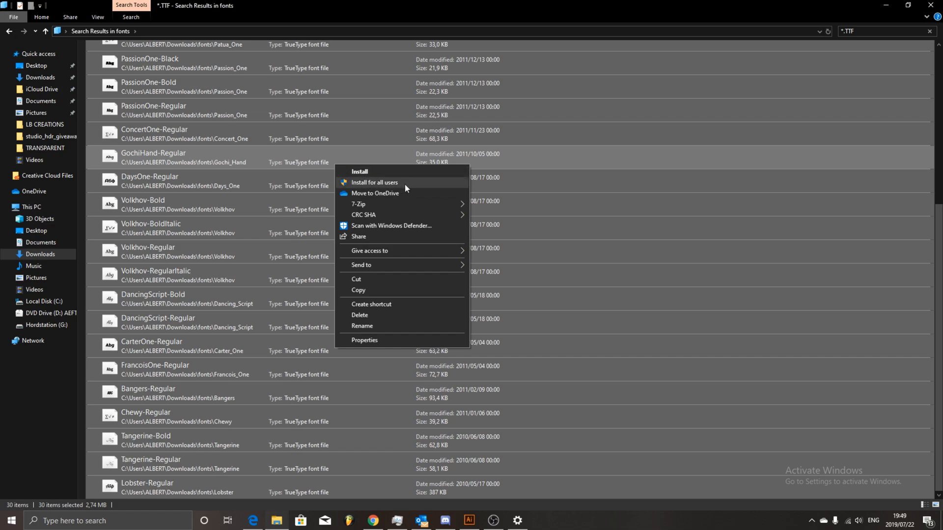
click(373, 183)
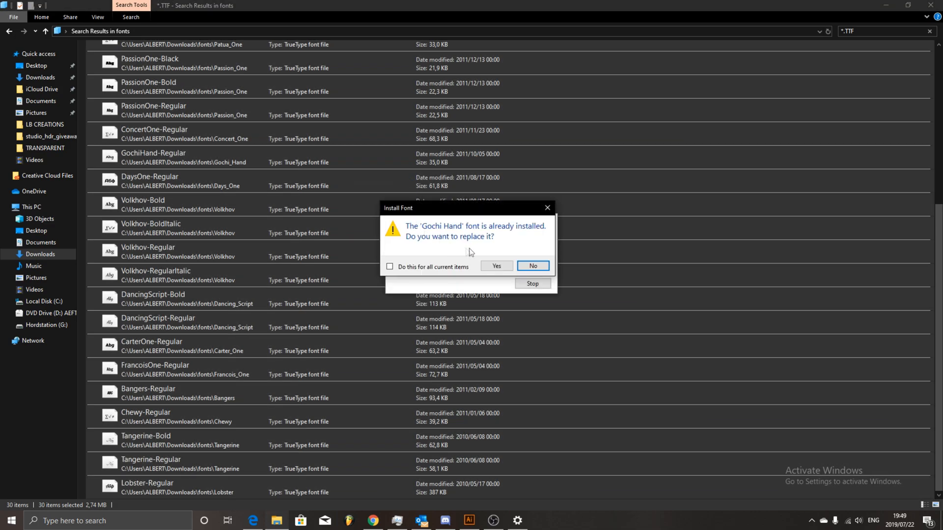
click(390, 266)
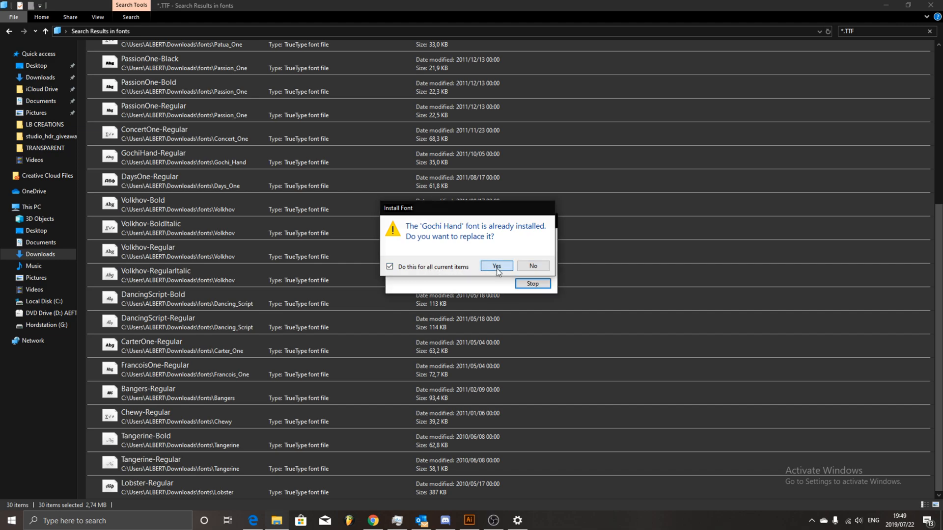
click(496, 266)
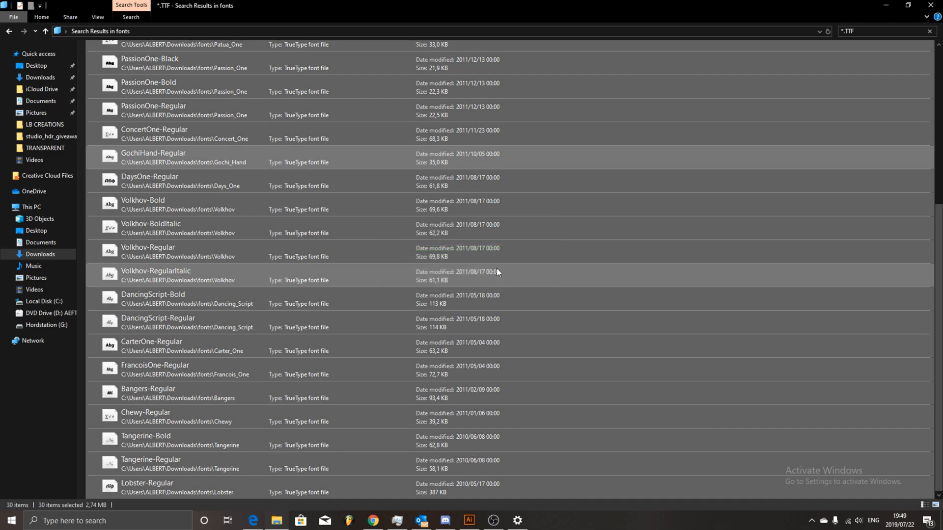
scroll(up, 3)
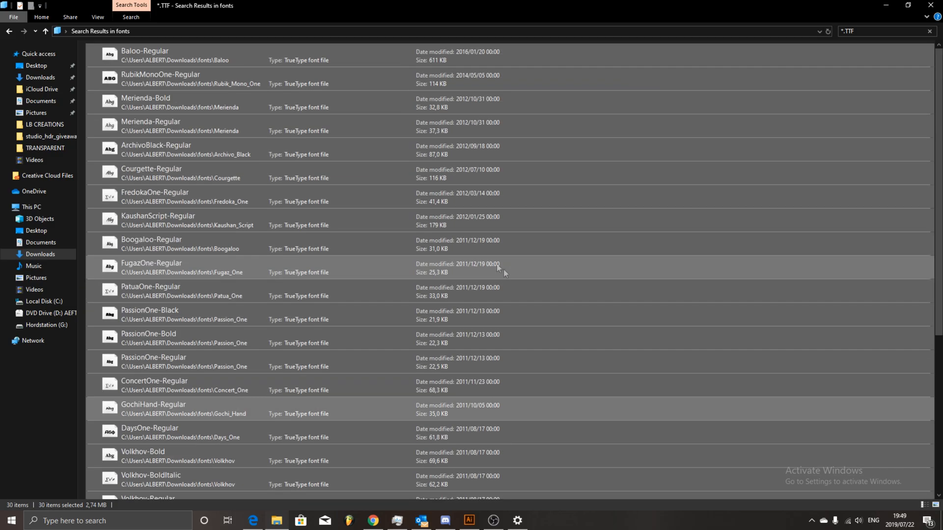
click(155, 275)
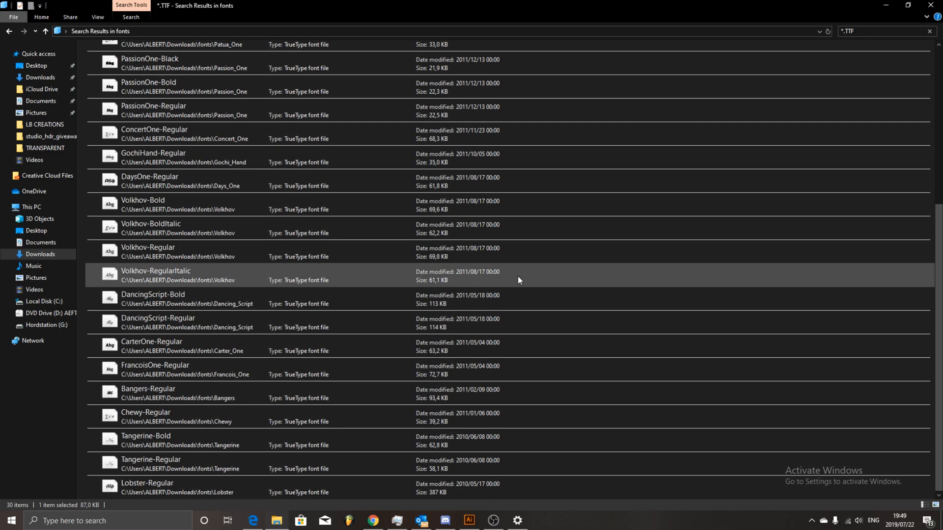